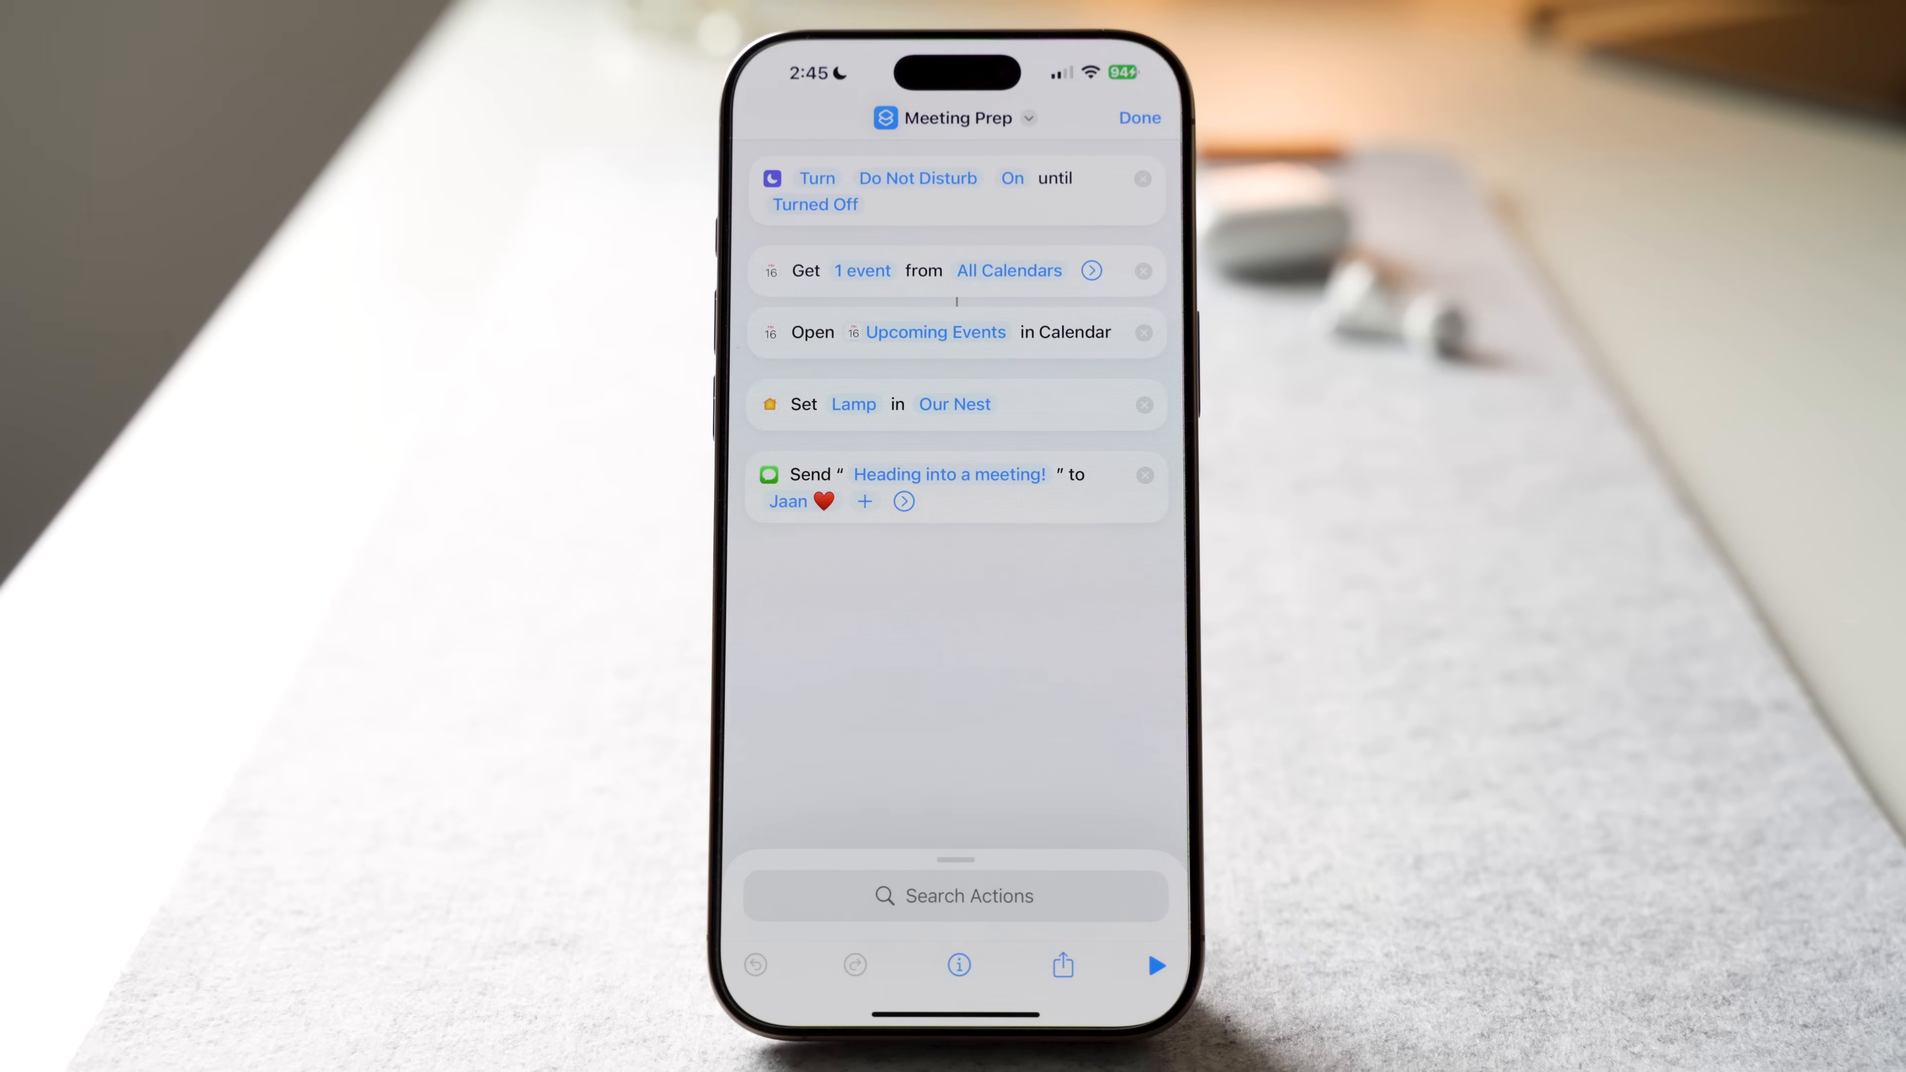
# Step: Dictate the reminder 'pick Sneha at the airport at 3 PM today' and save it as a note
pyautogui.click(1137, 118)
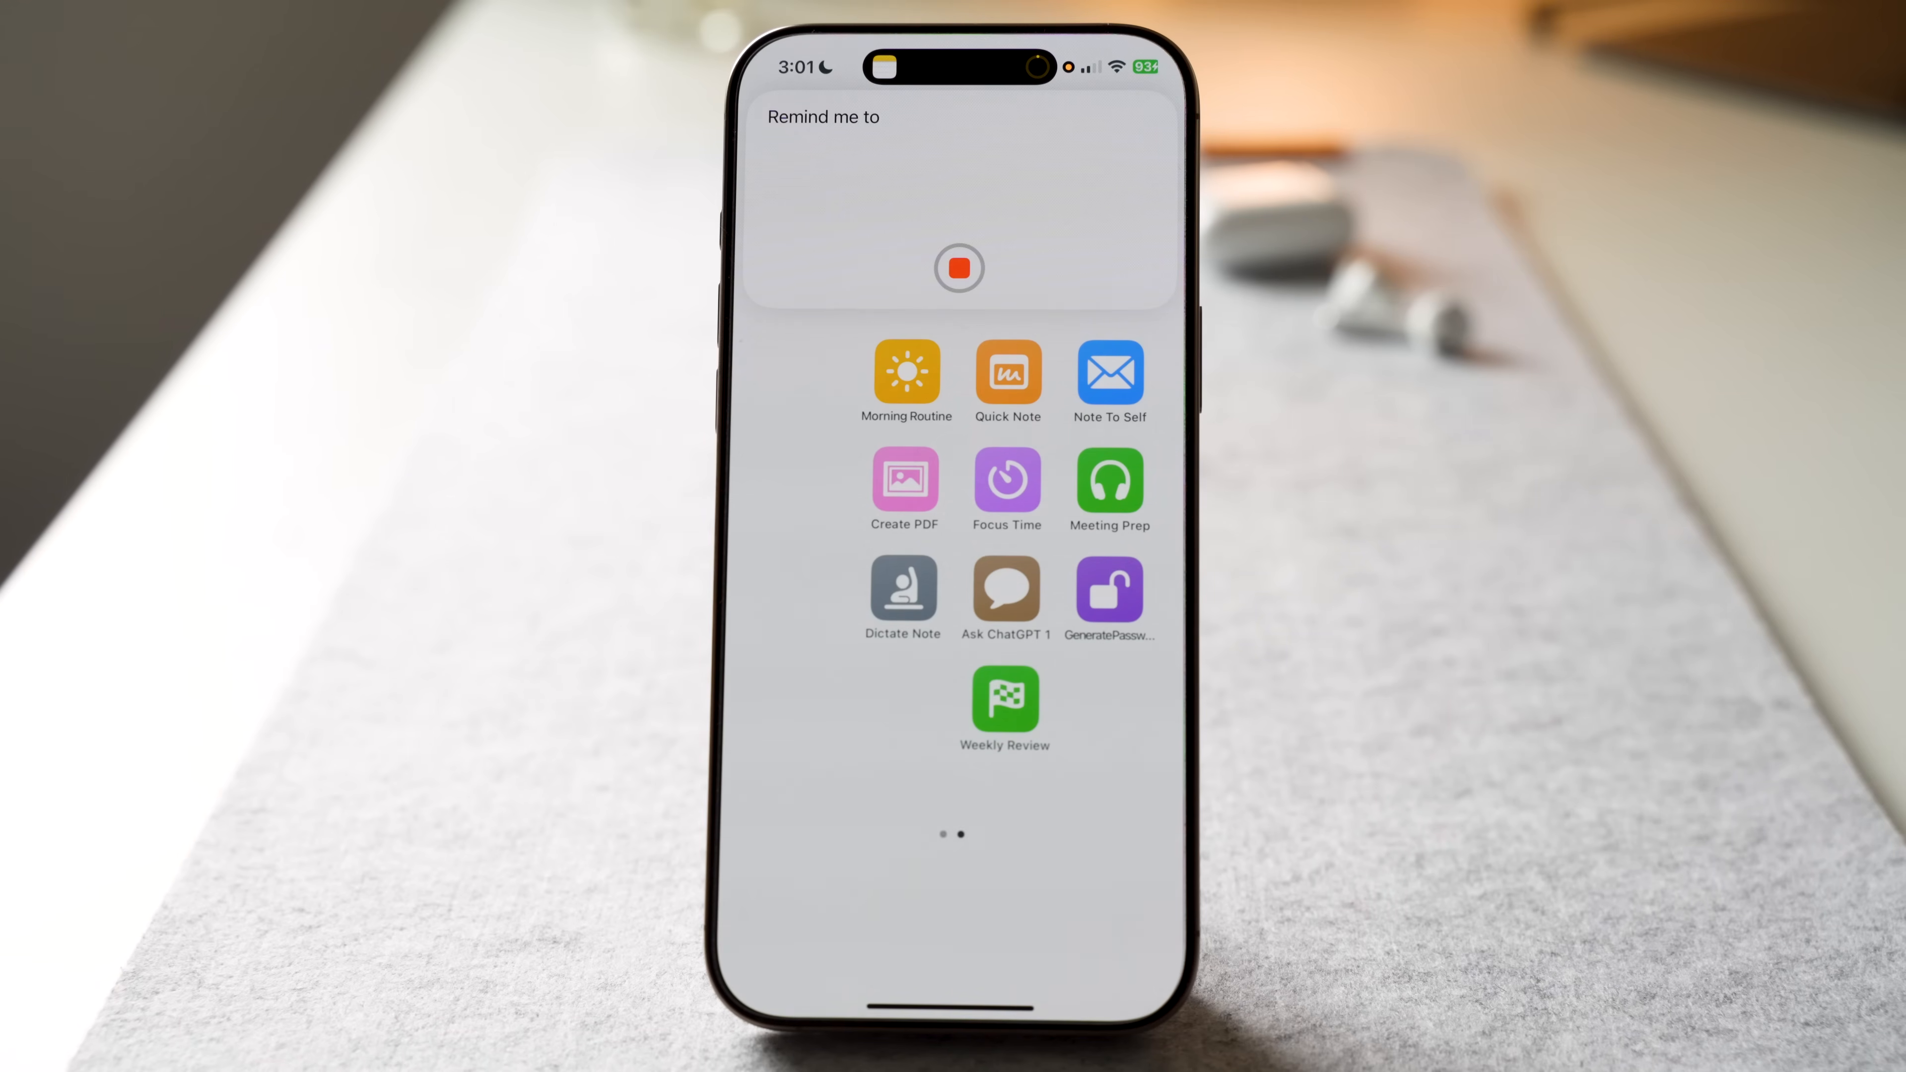
pyautogui.write('pick Sneha at the airport')
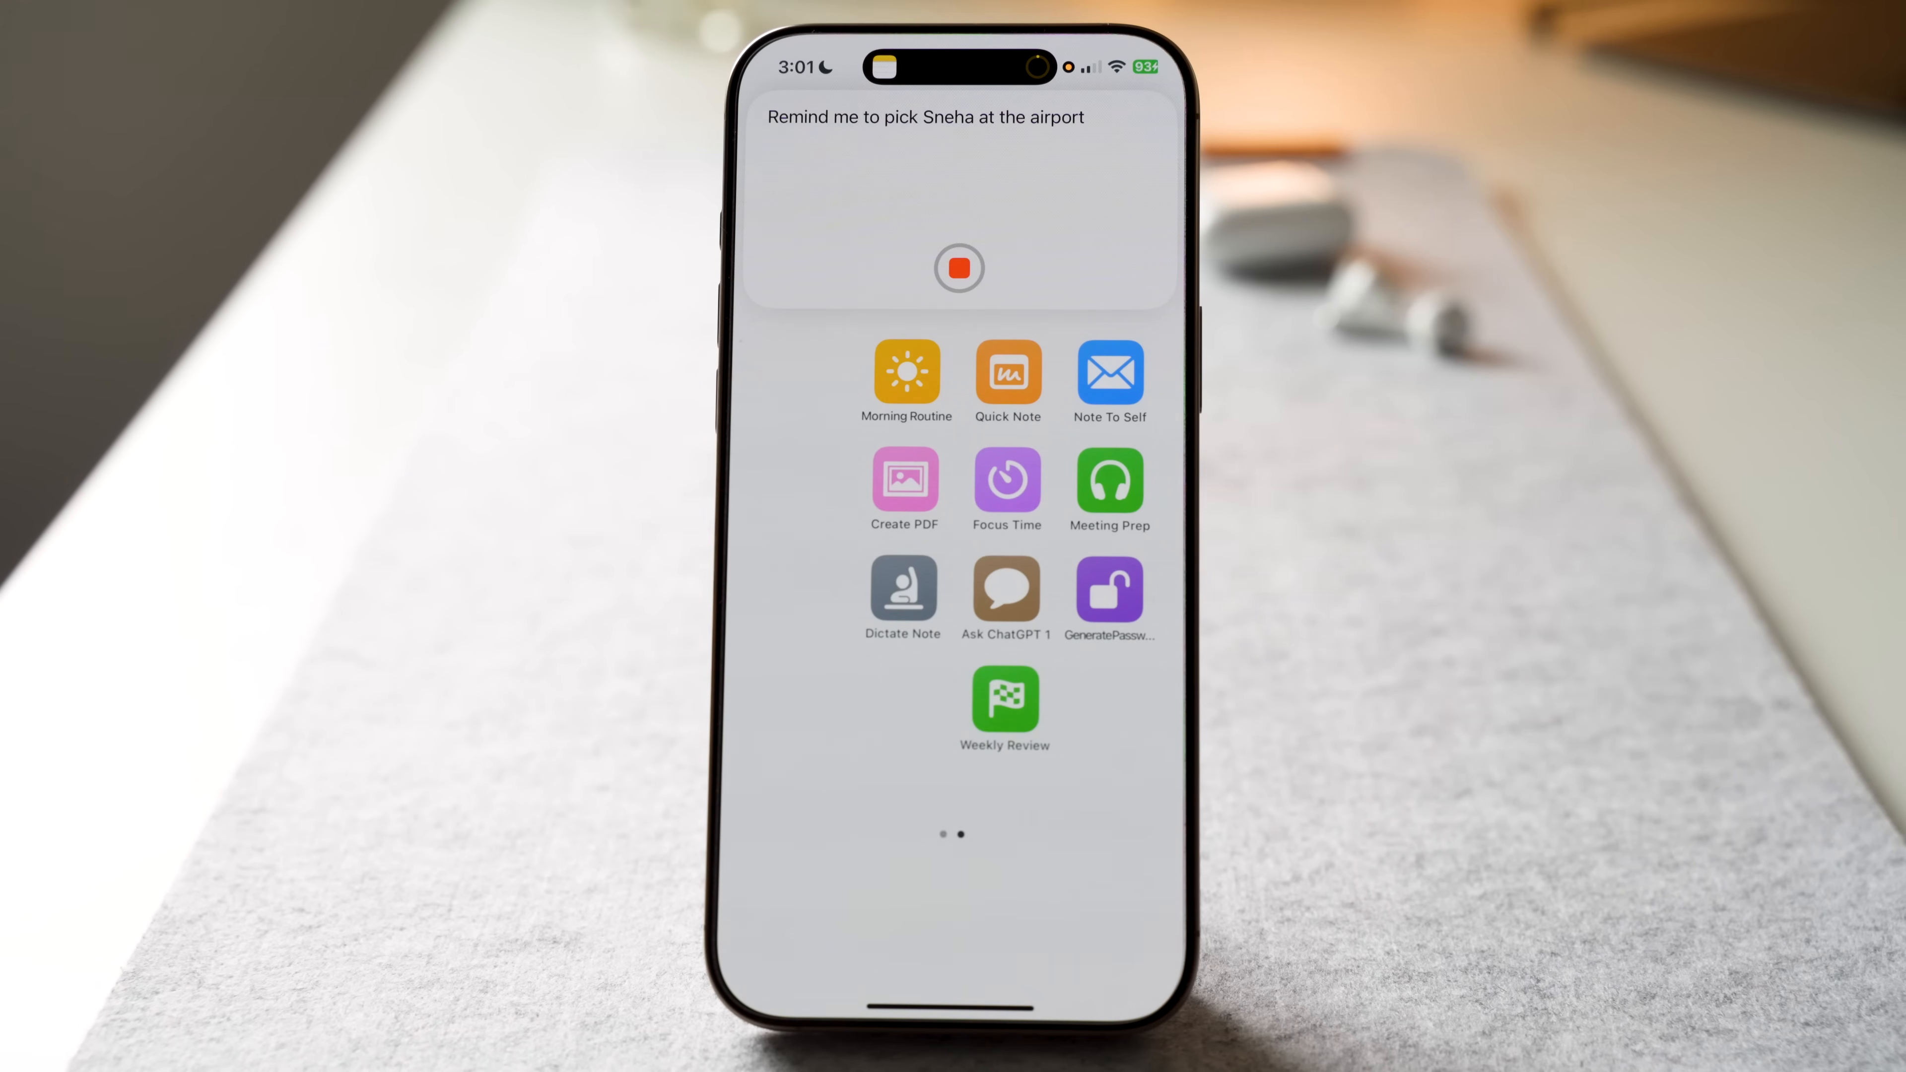
pyautogui.write('at 3 PM today')
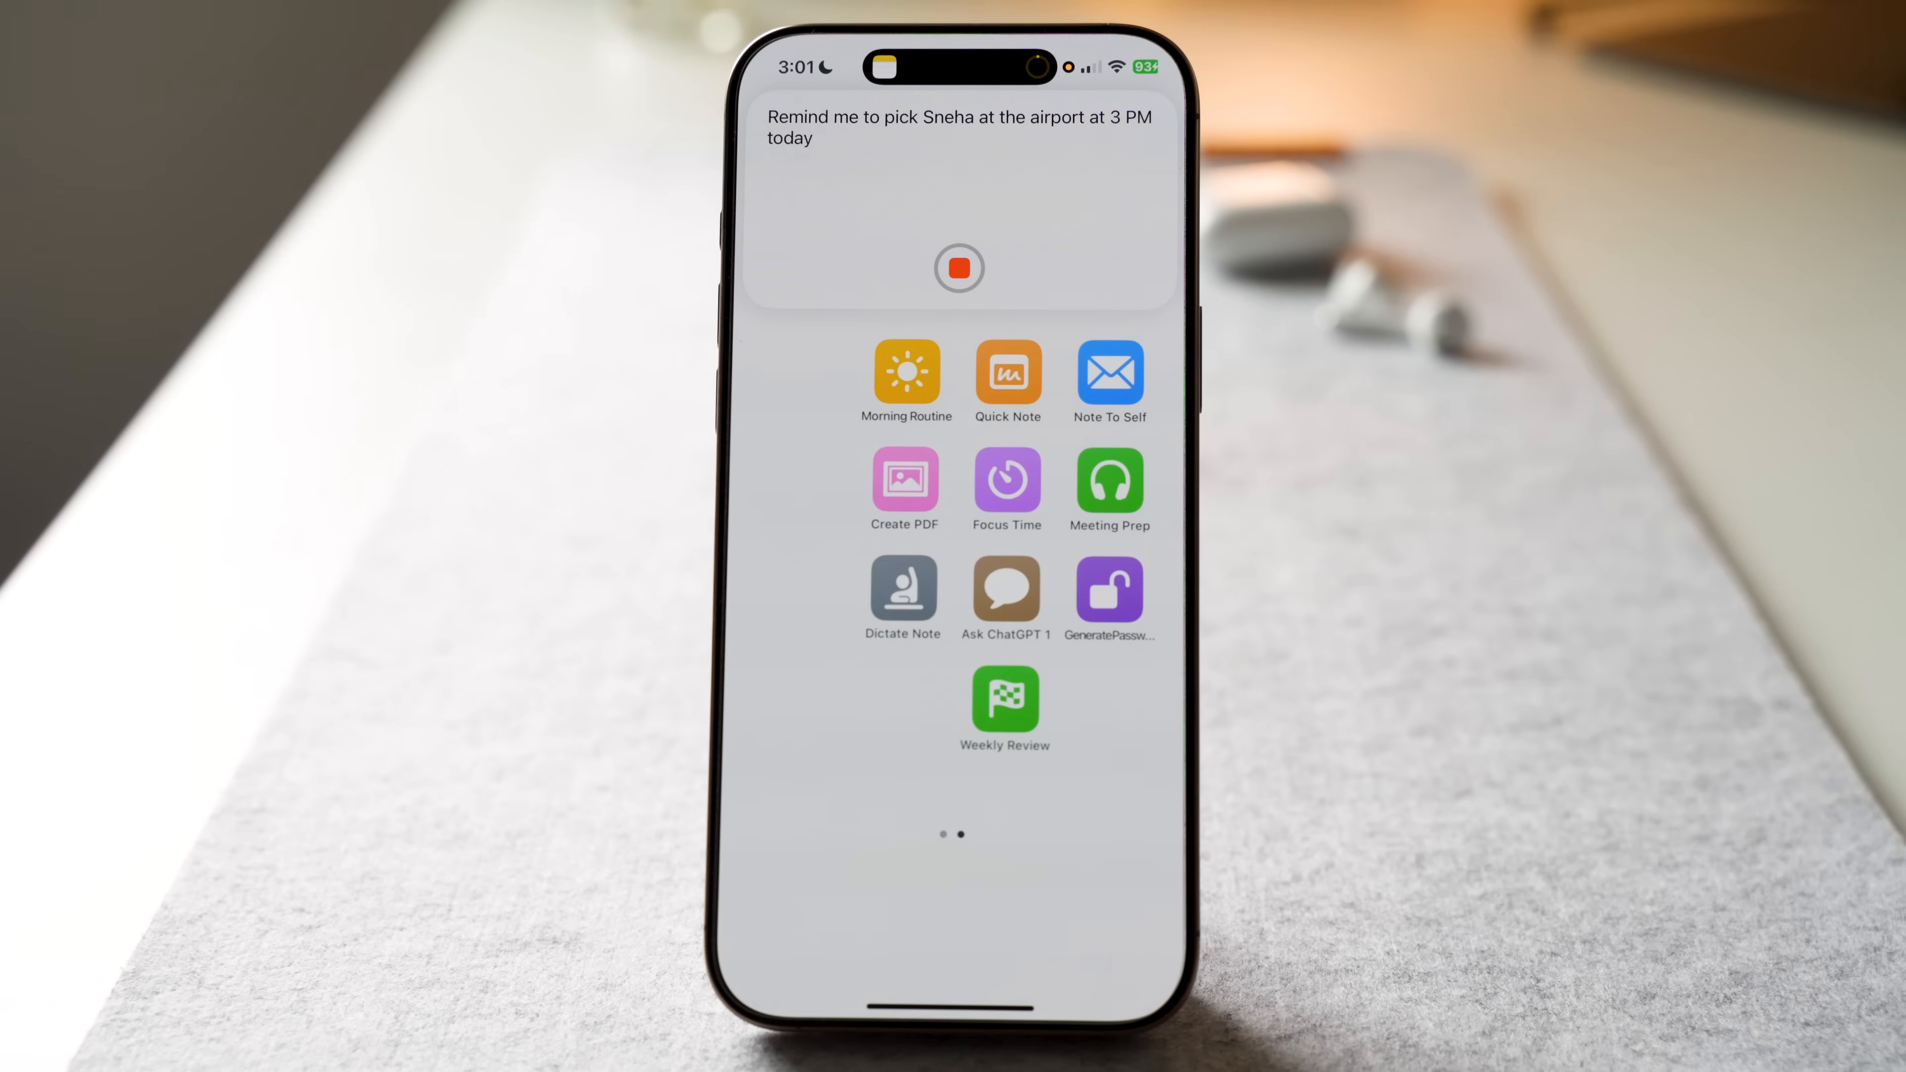
pyautogui.click(958, 267)
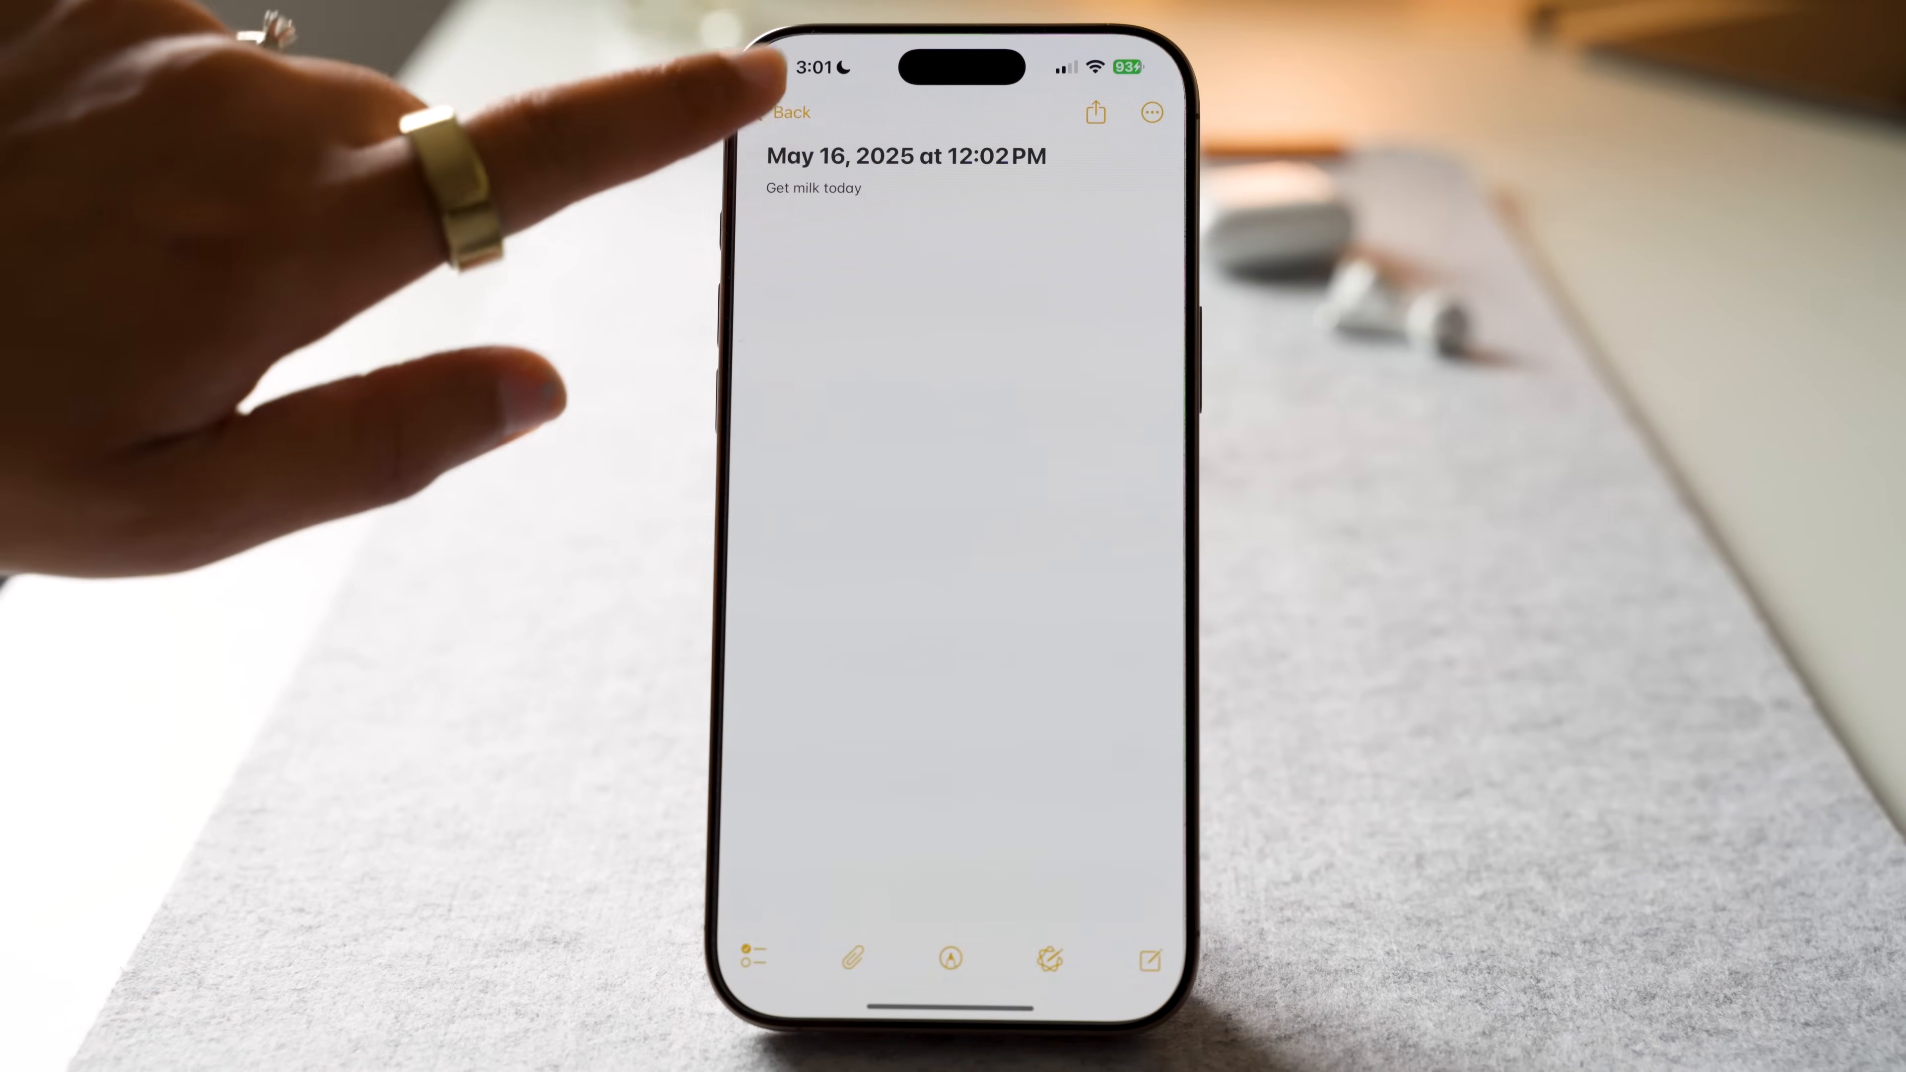
pyautogui.click(784, 112)
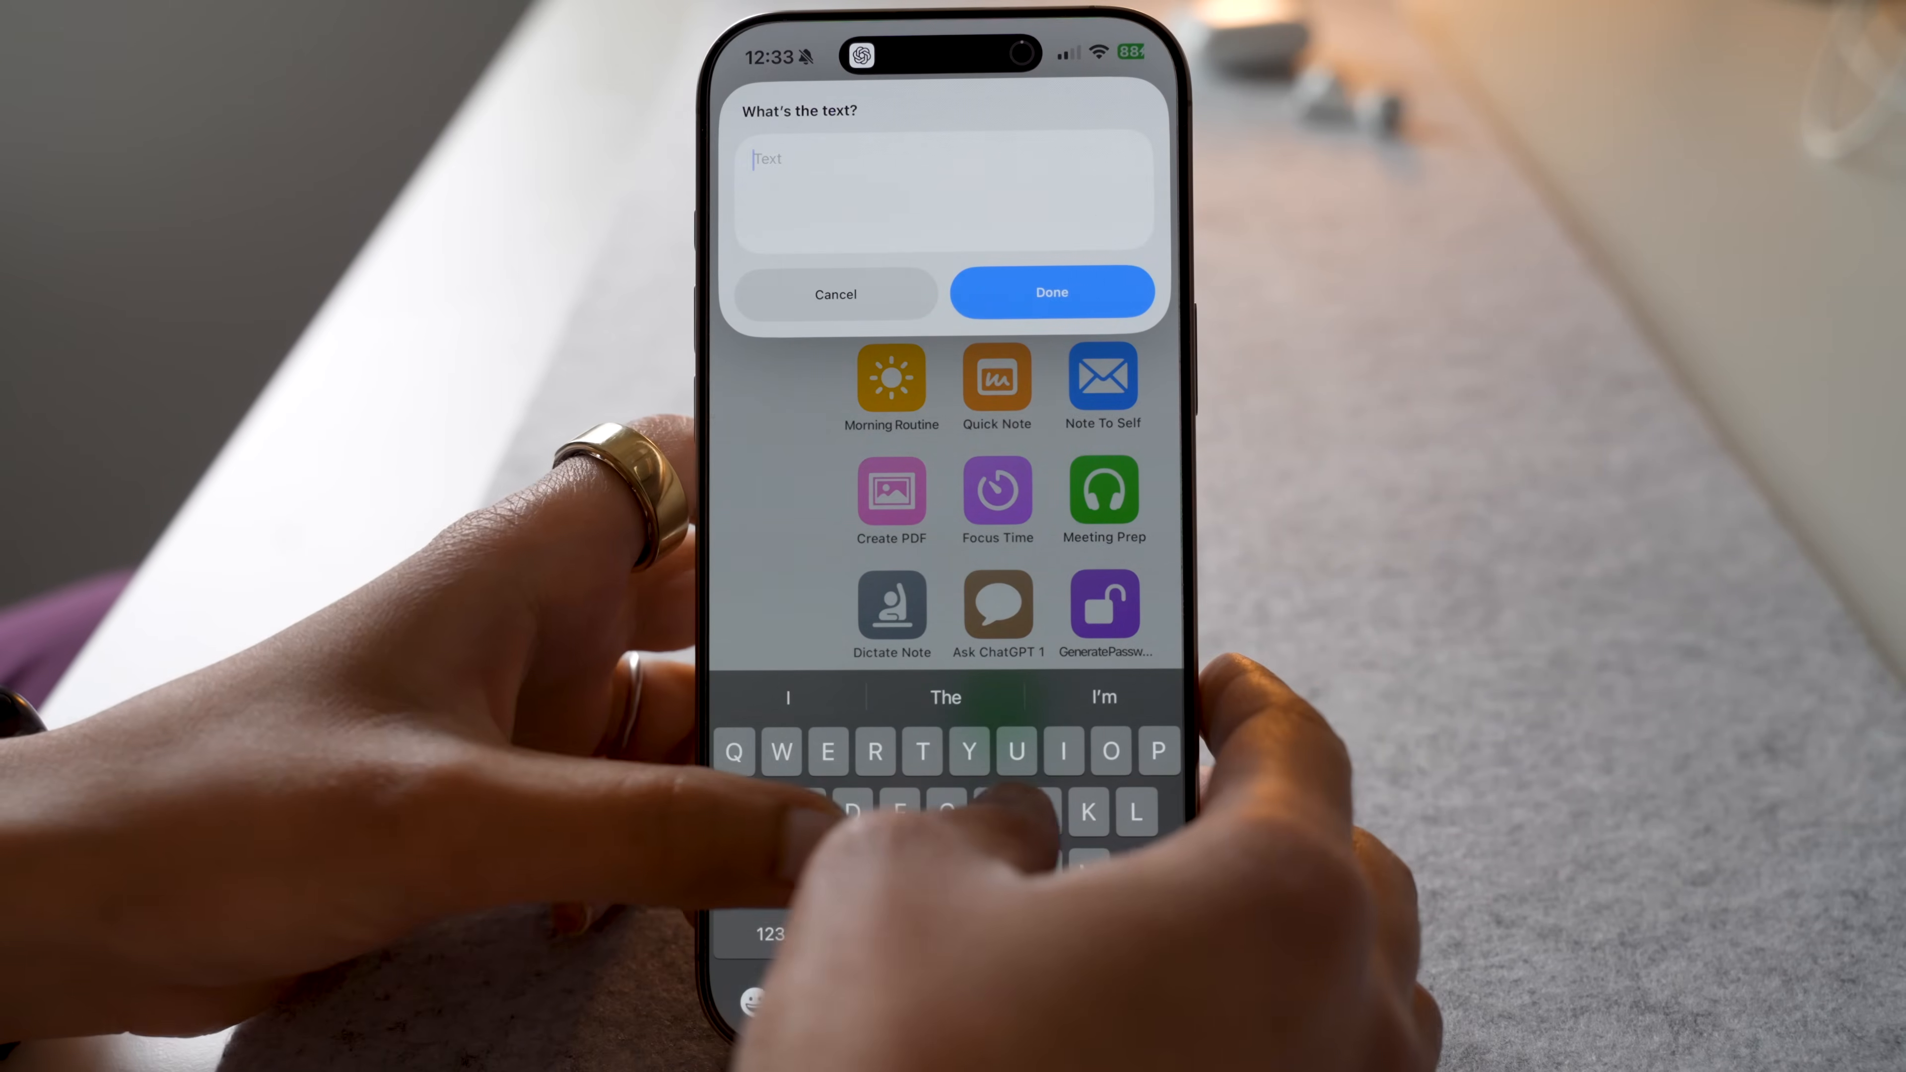
# Step: Ask ChatGPT 'How far is Yellowstone national park from Portland' and read the ~750-mile answer
pyautogui.write('How far is')
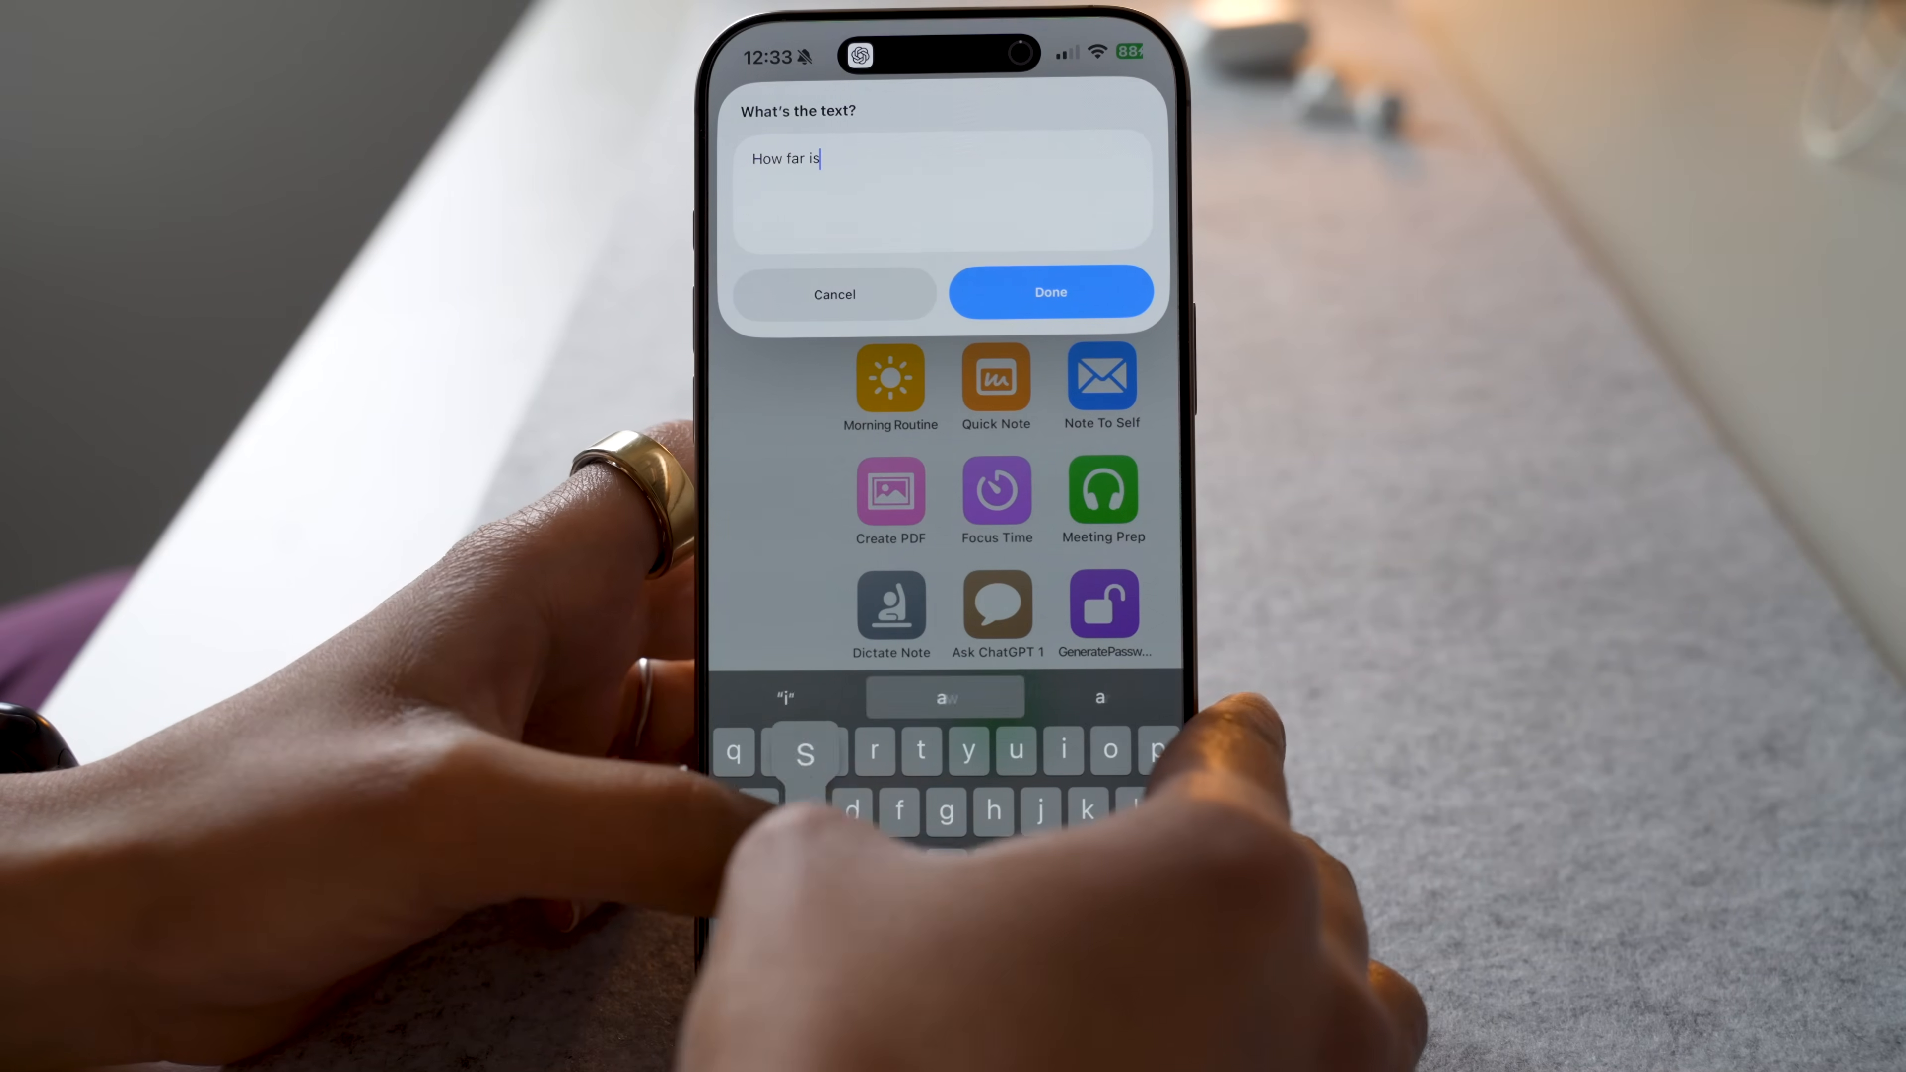
pyautogui.write('Yellowstone')
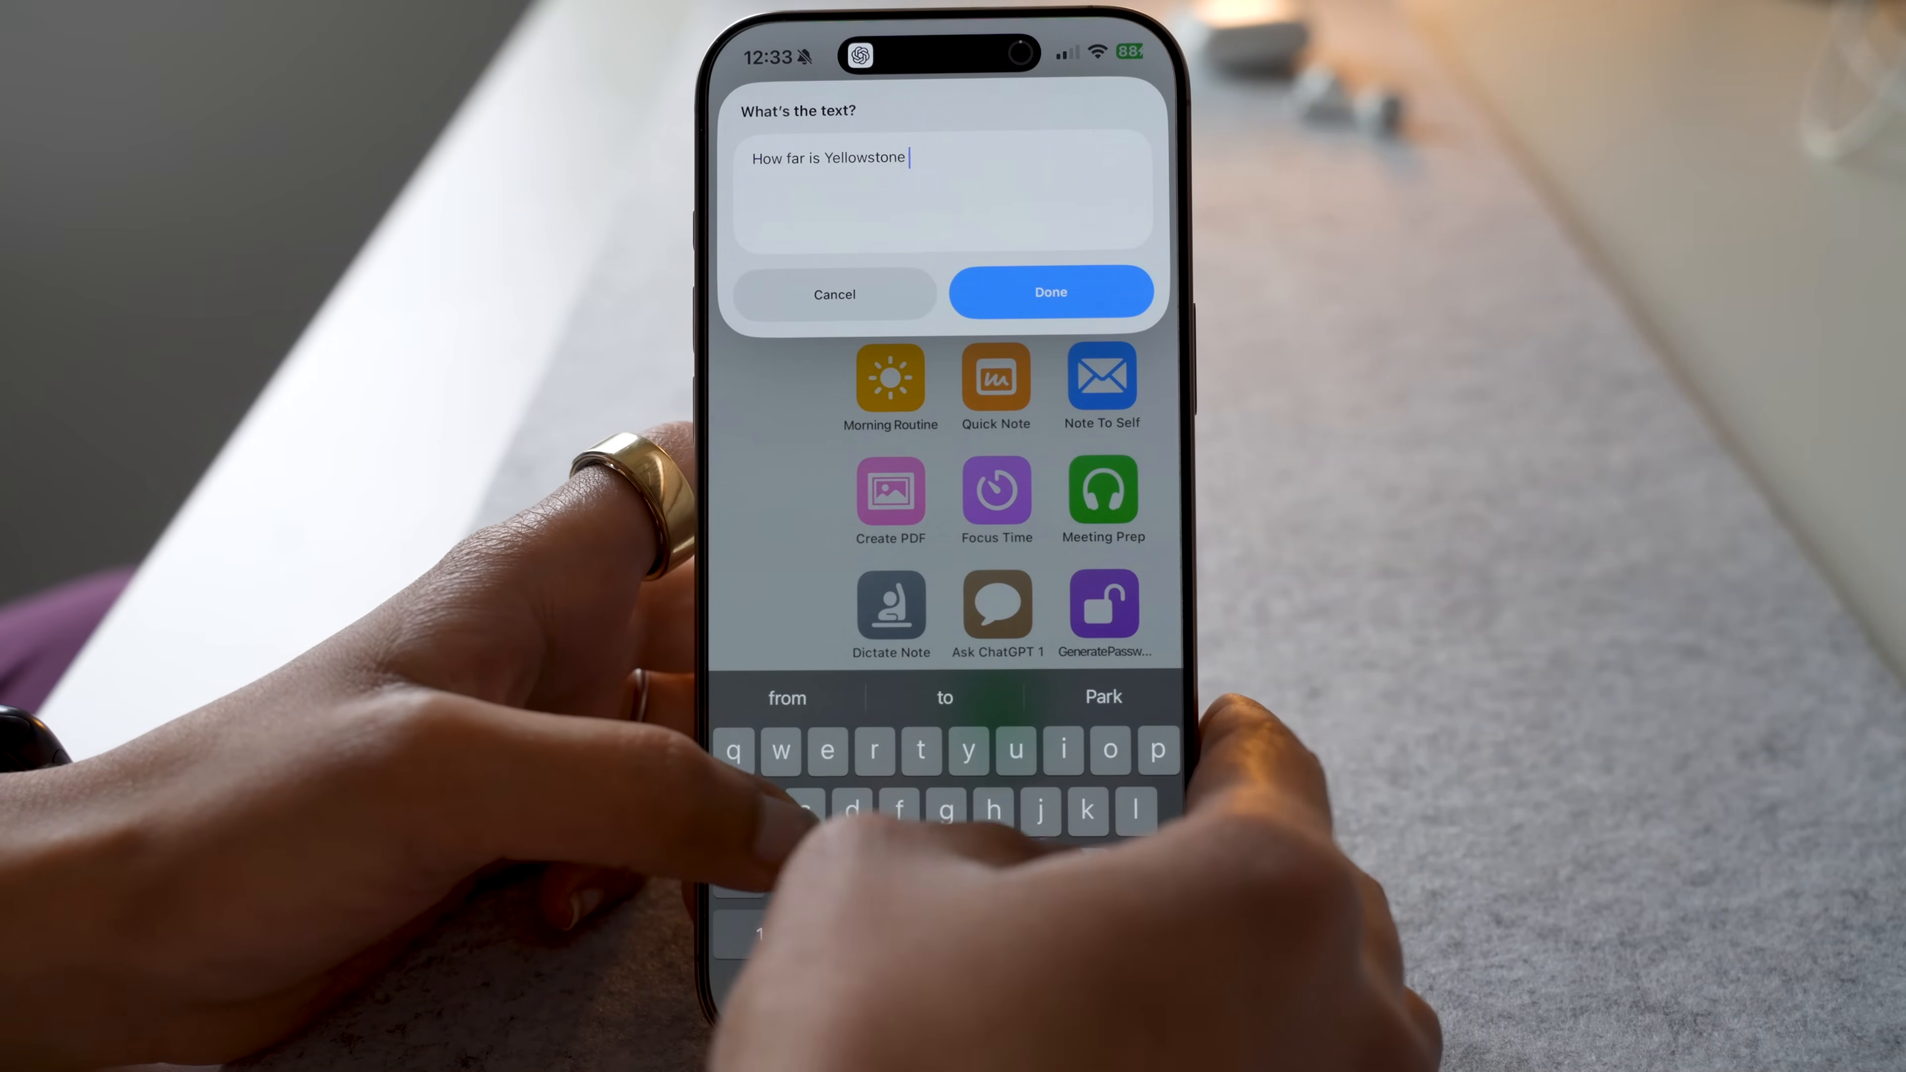
pyautogui.write('national park')
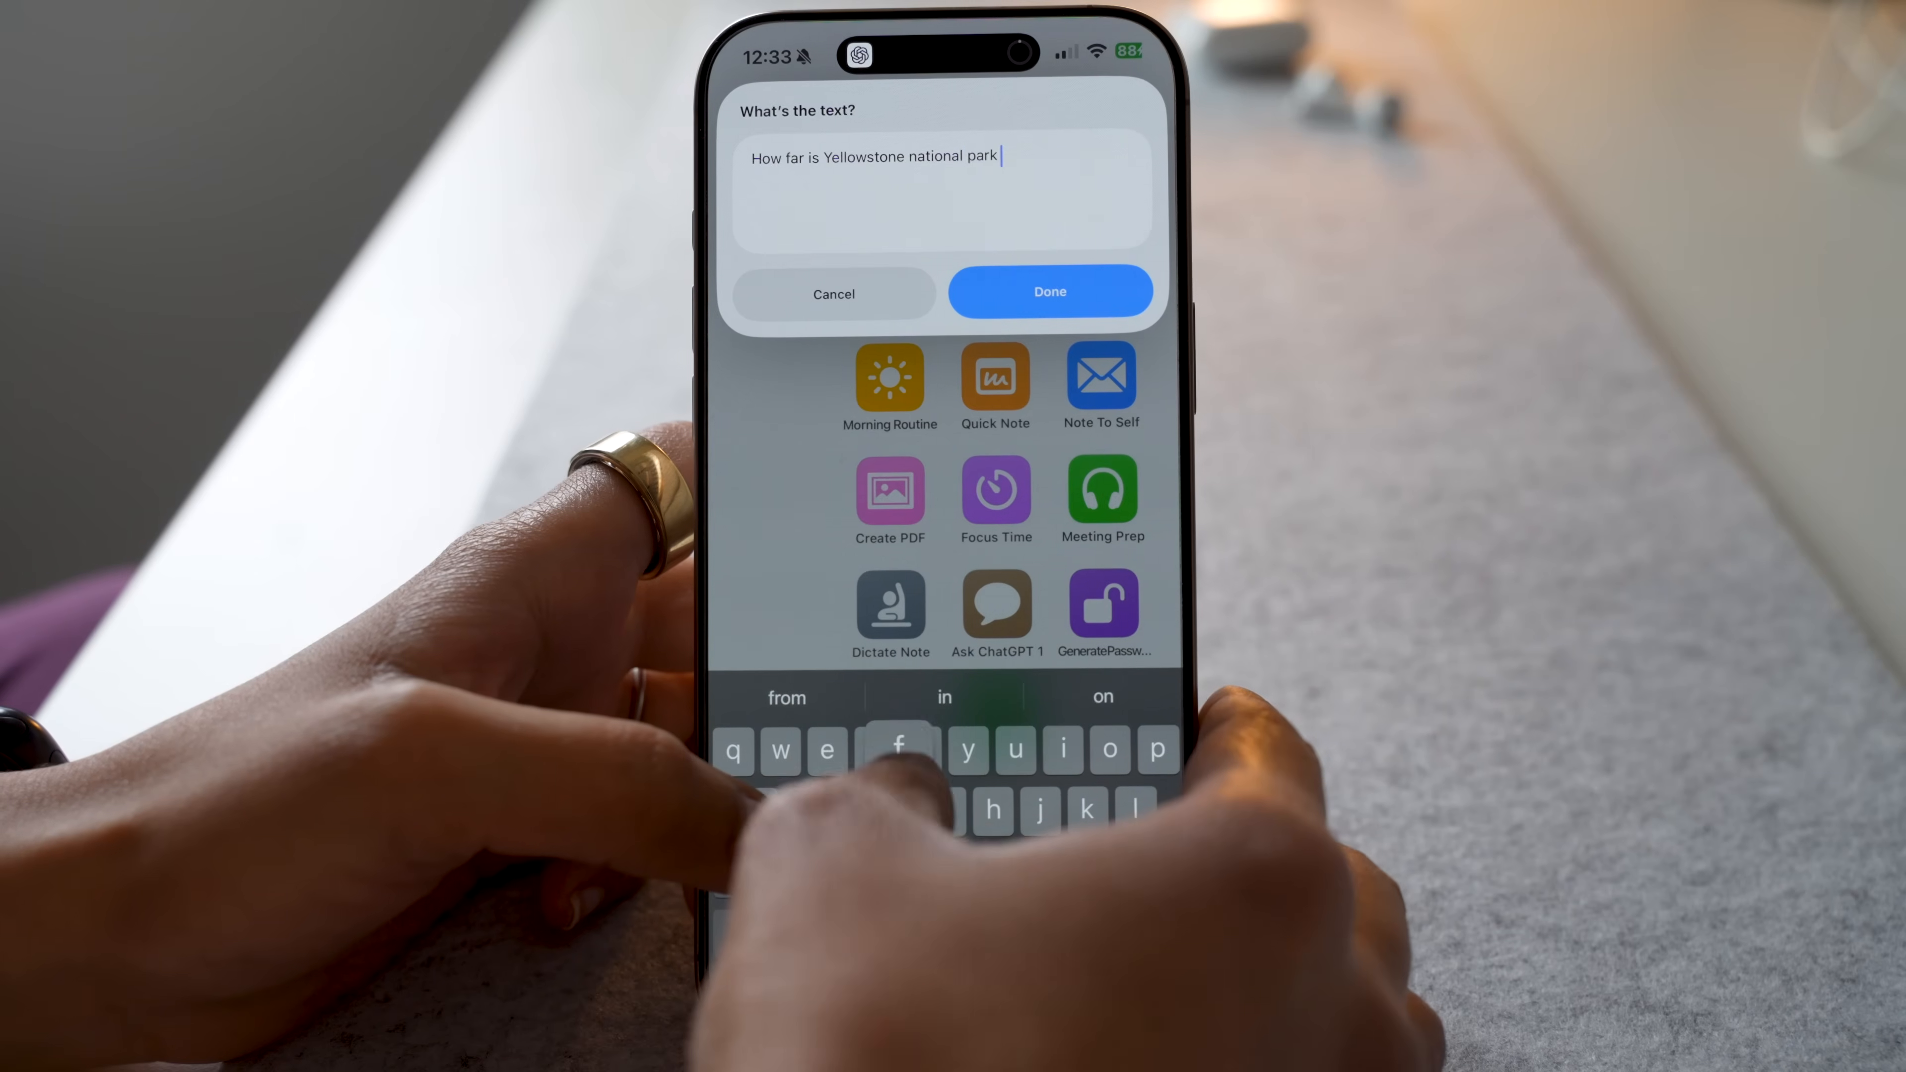
pyautogui.write('from Por')
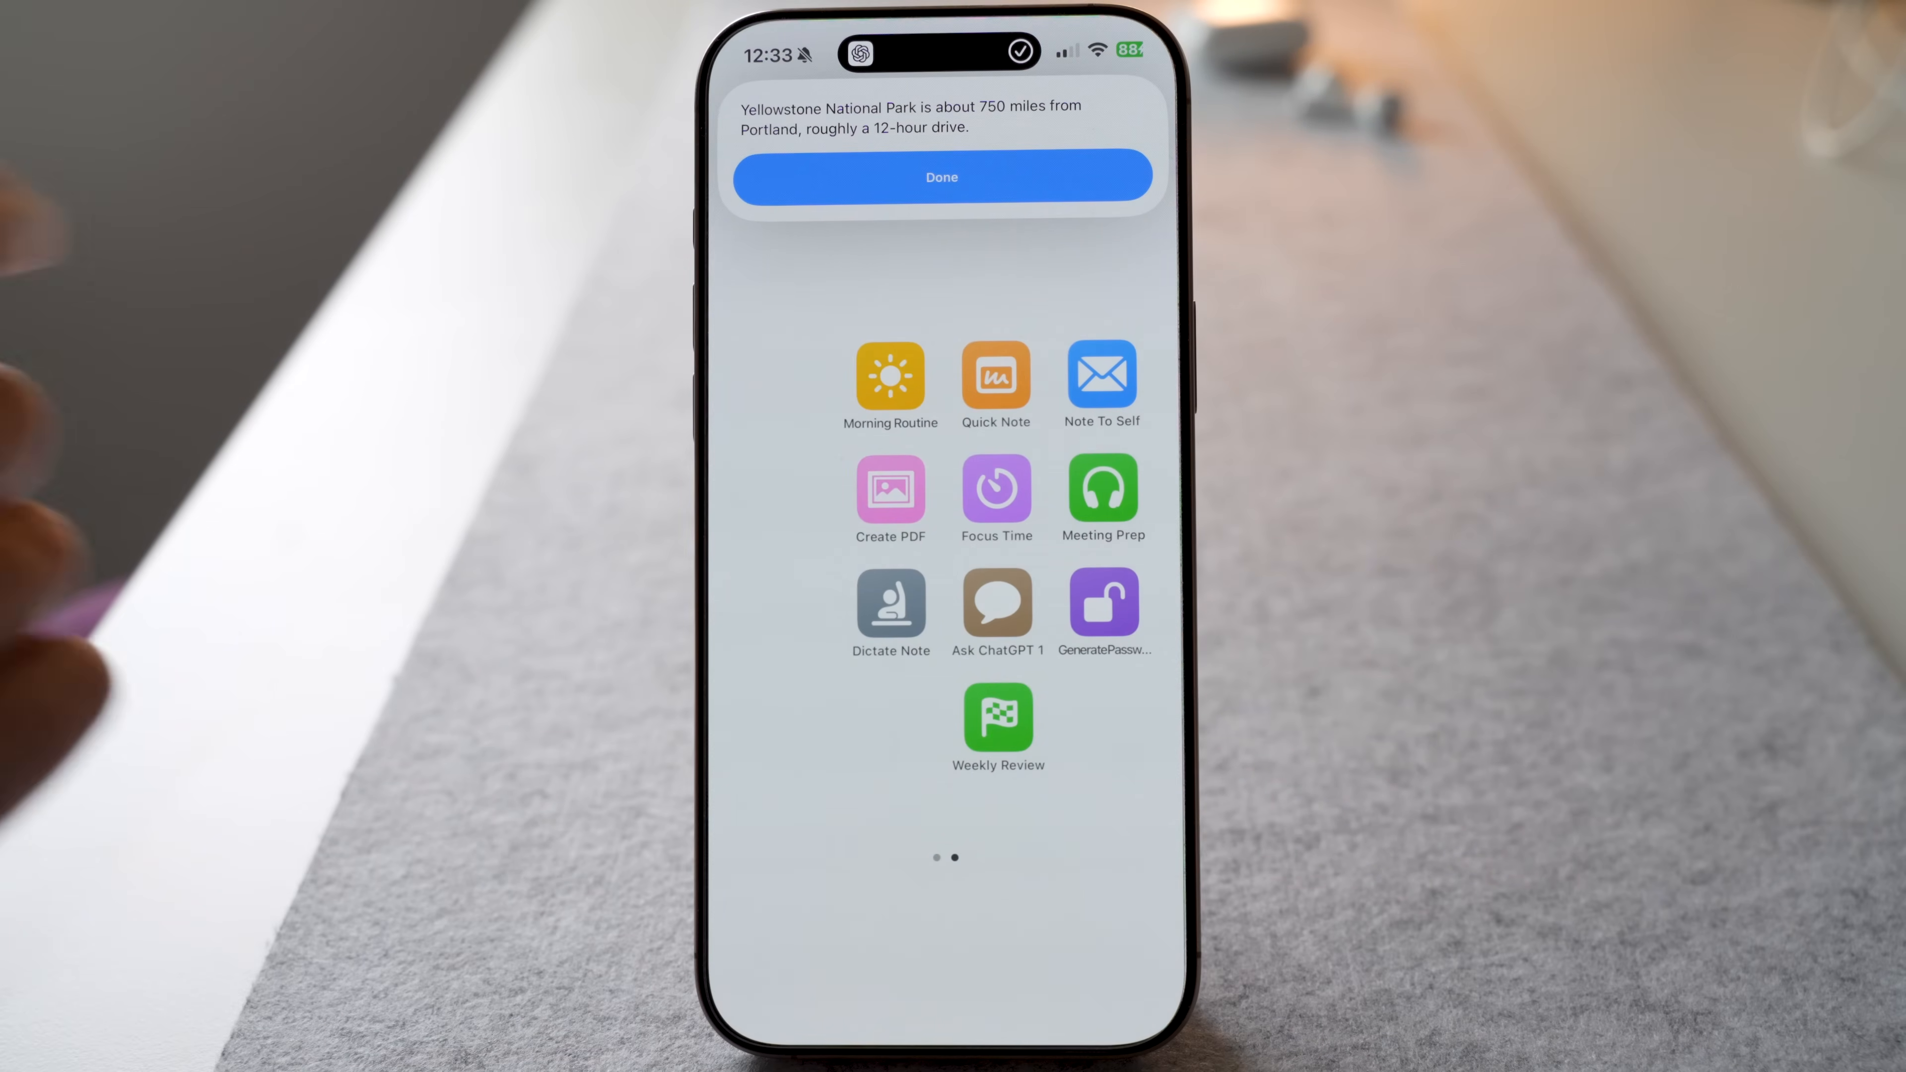
pyautogui.click(941, 177)
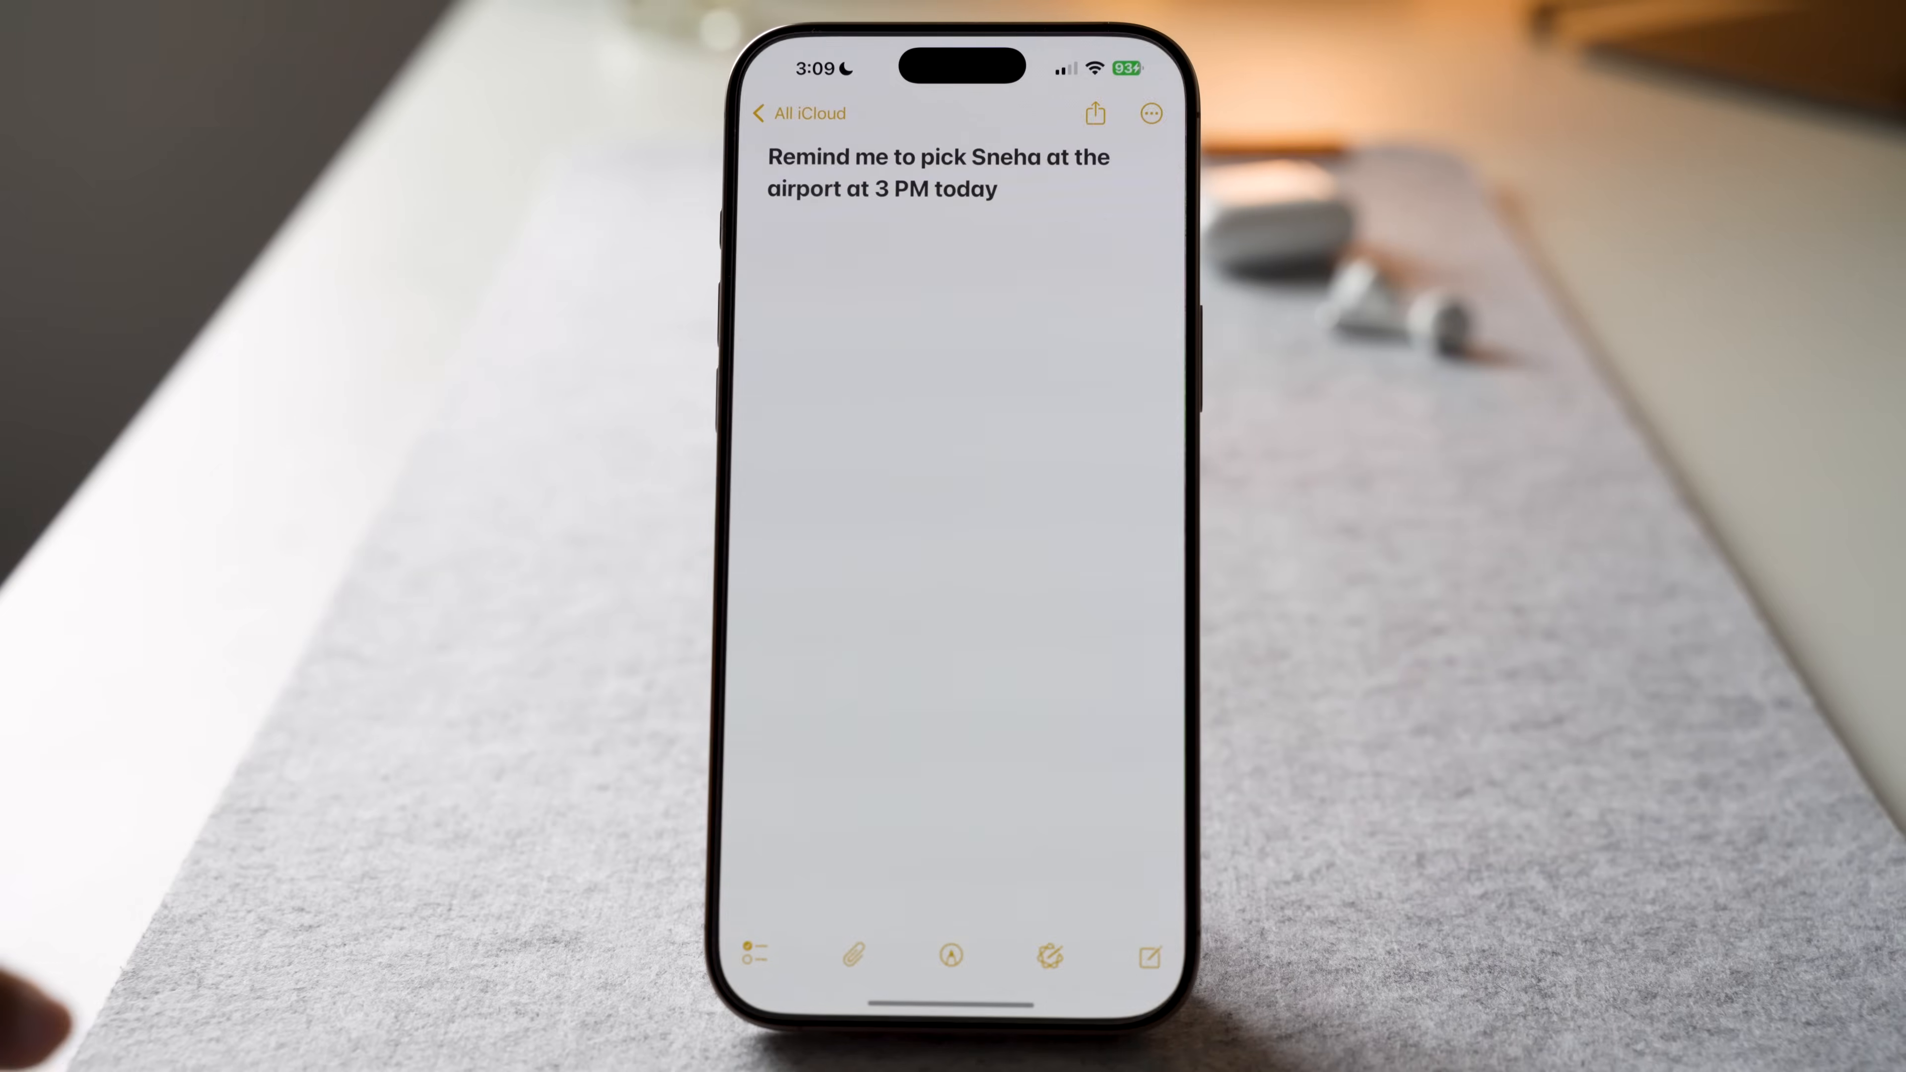
# Step: Review the airport reminder note, then run GeneratePassword and acknowledge the clipboard copy
pyautogui.click(883, 188)
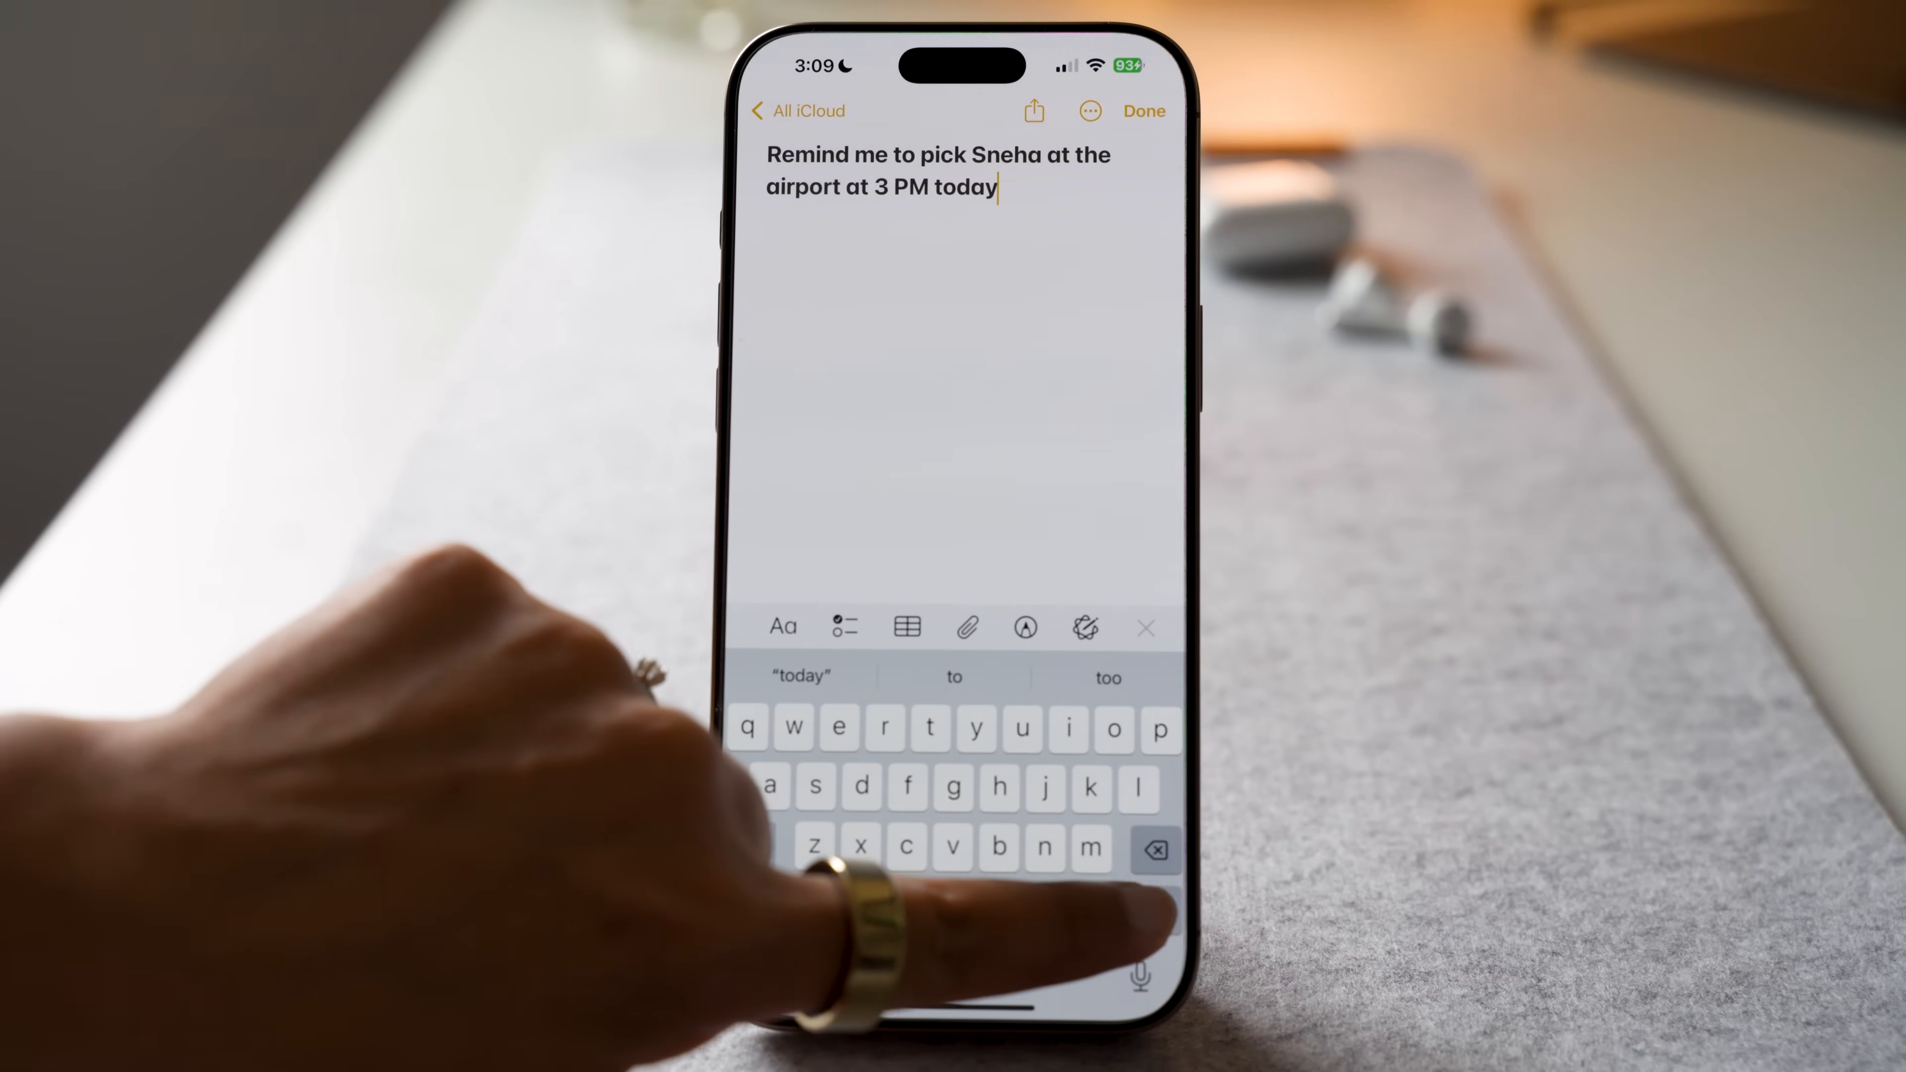
pyautogui.click(881, 188)
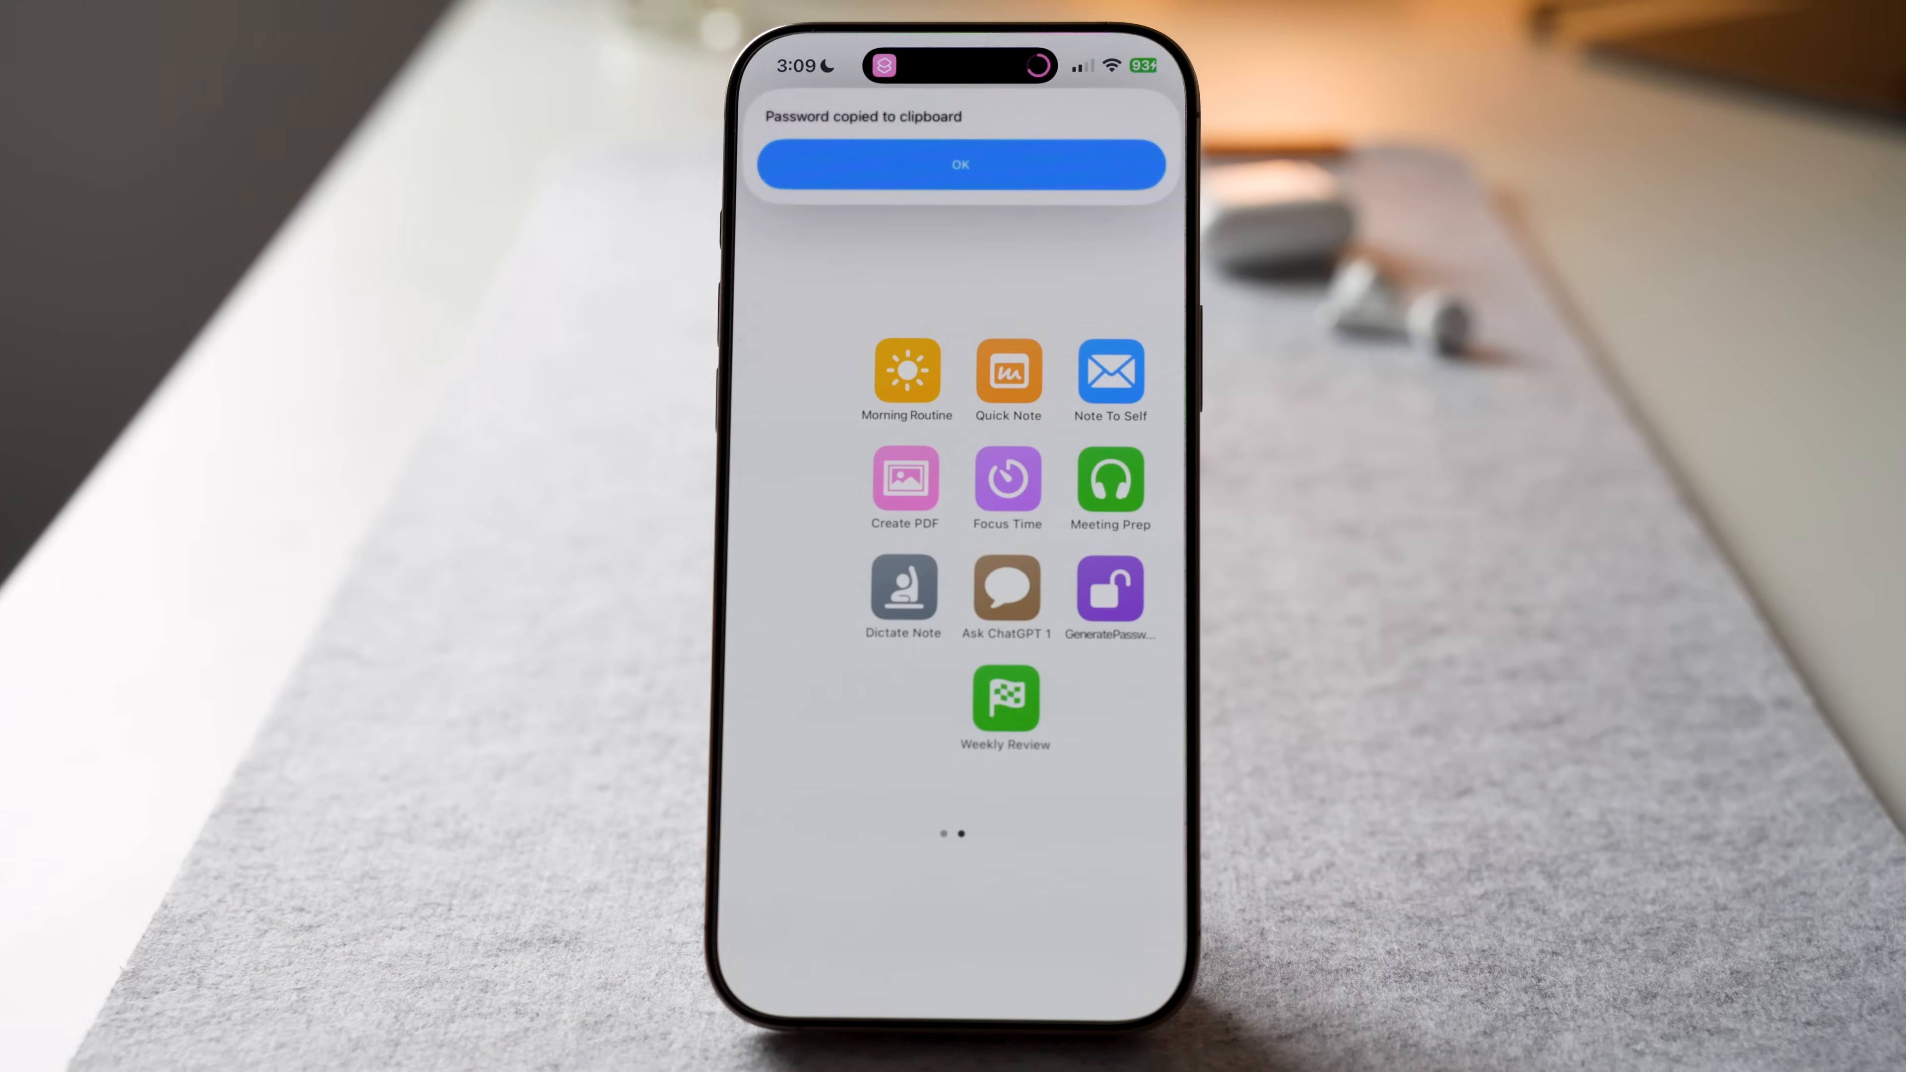
pyautogui.click(959, 164)
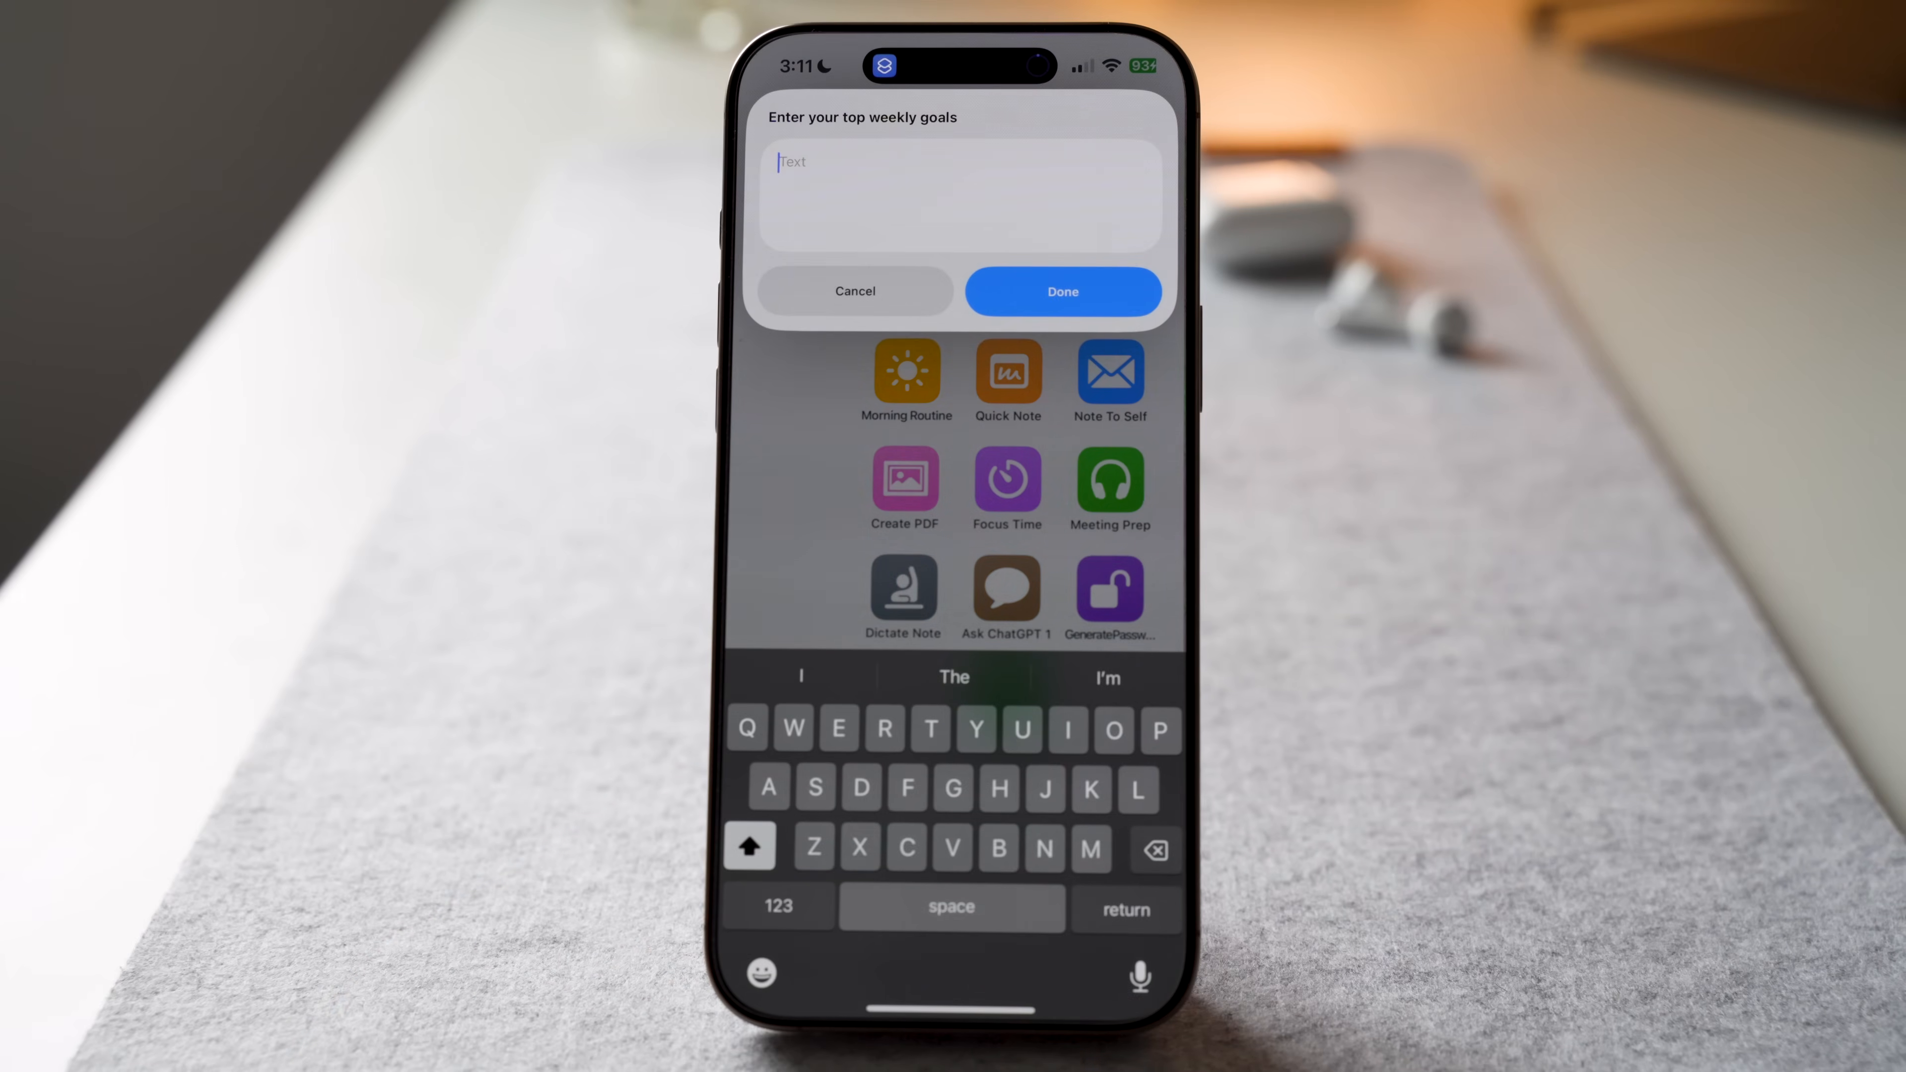
# Step: Enter the numbered weekly goals in the Weekly Review prompt and create the note
pyautogui.click(778, 907)
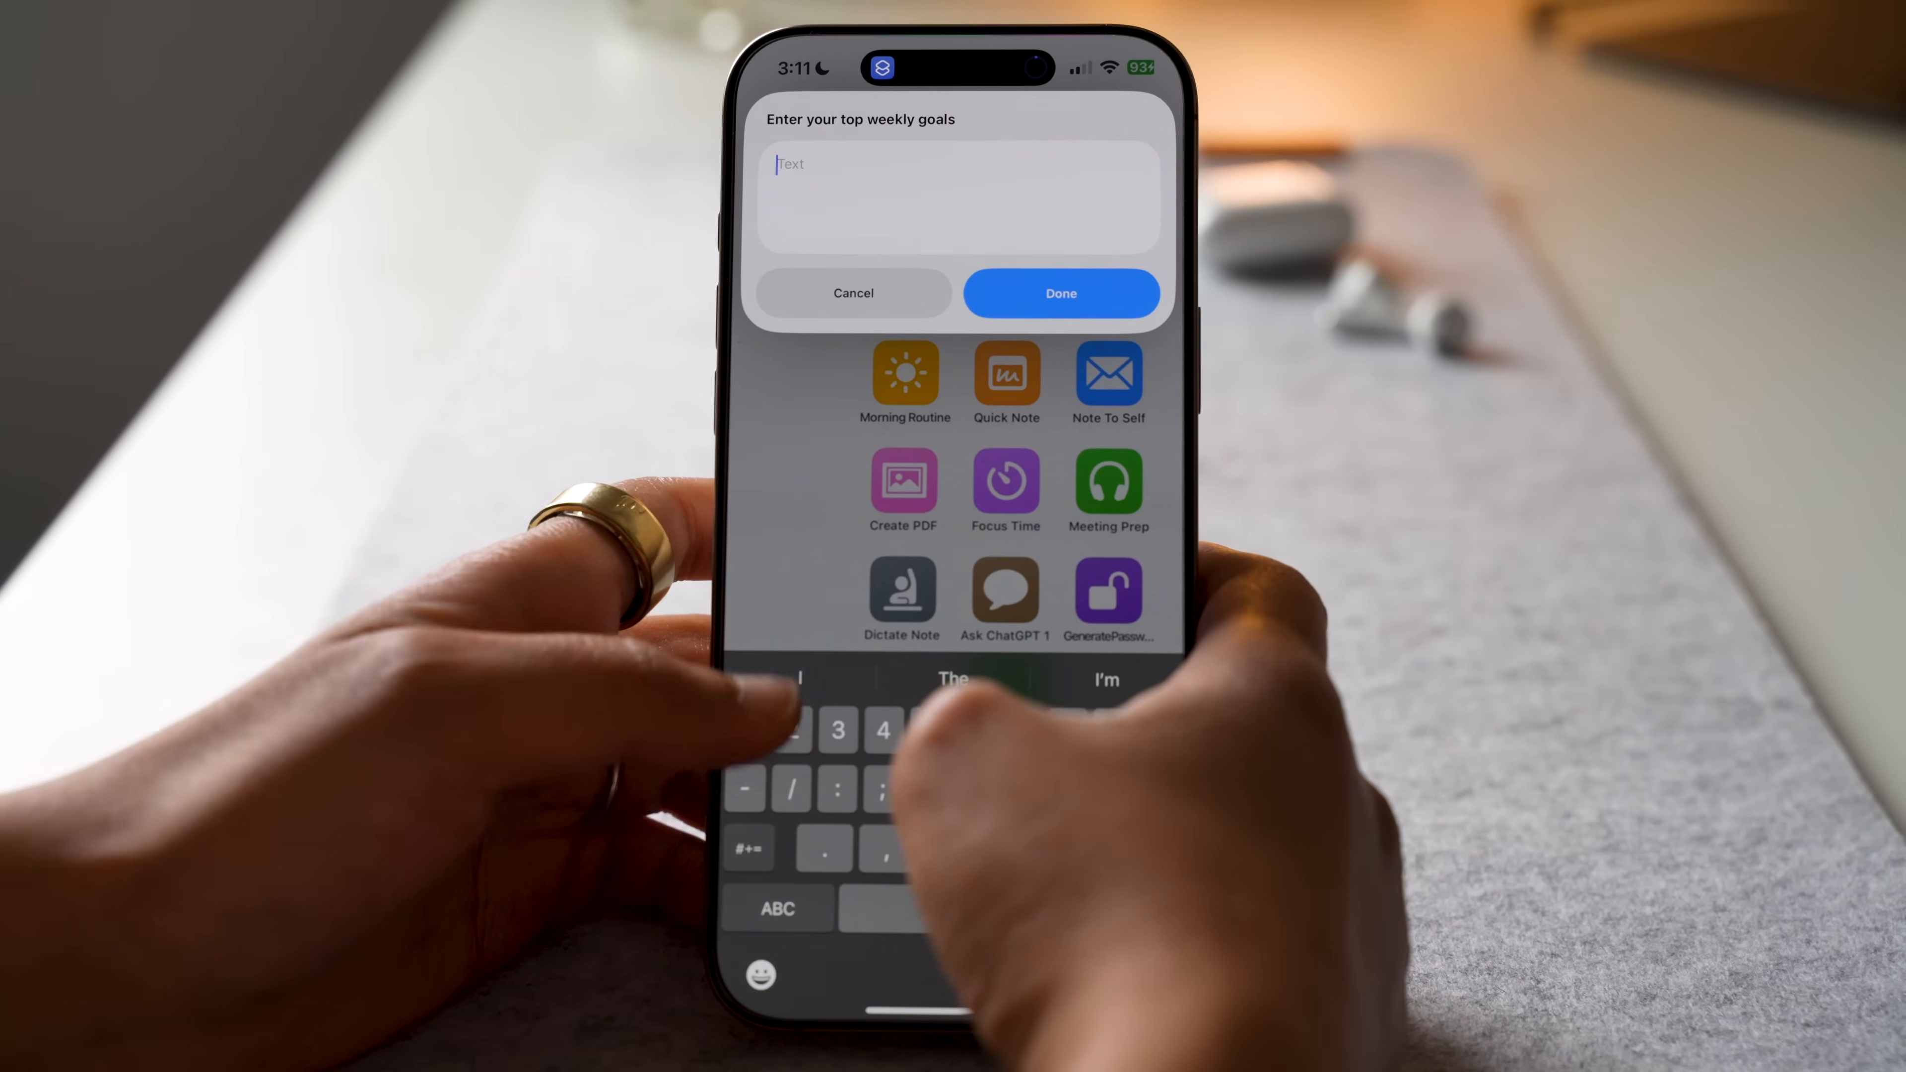
pyautogui.write('1 Highlight Reel Moment')
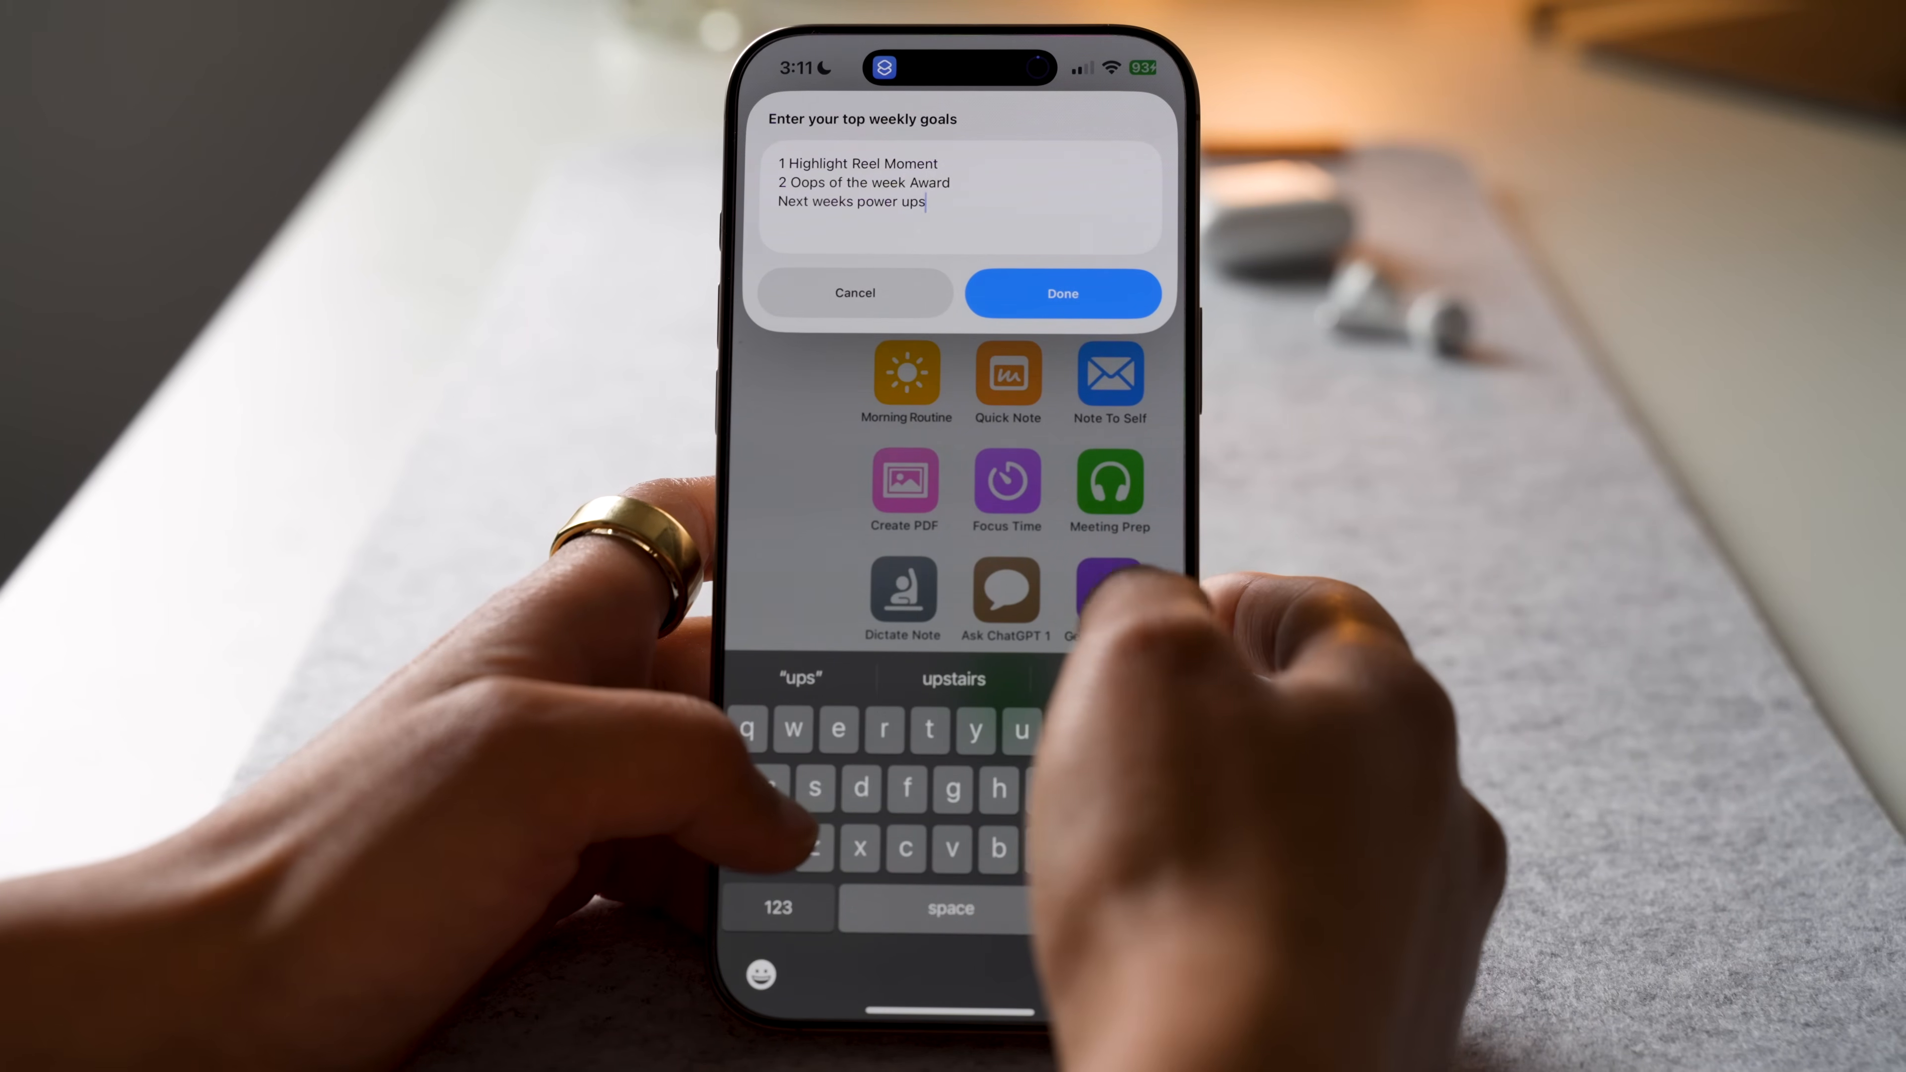
pyautogui.click(1061, 293)
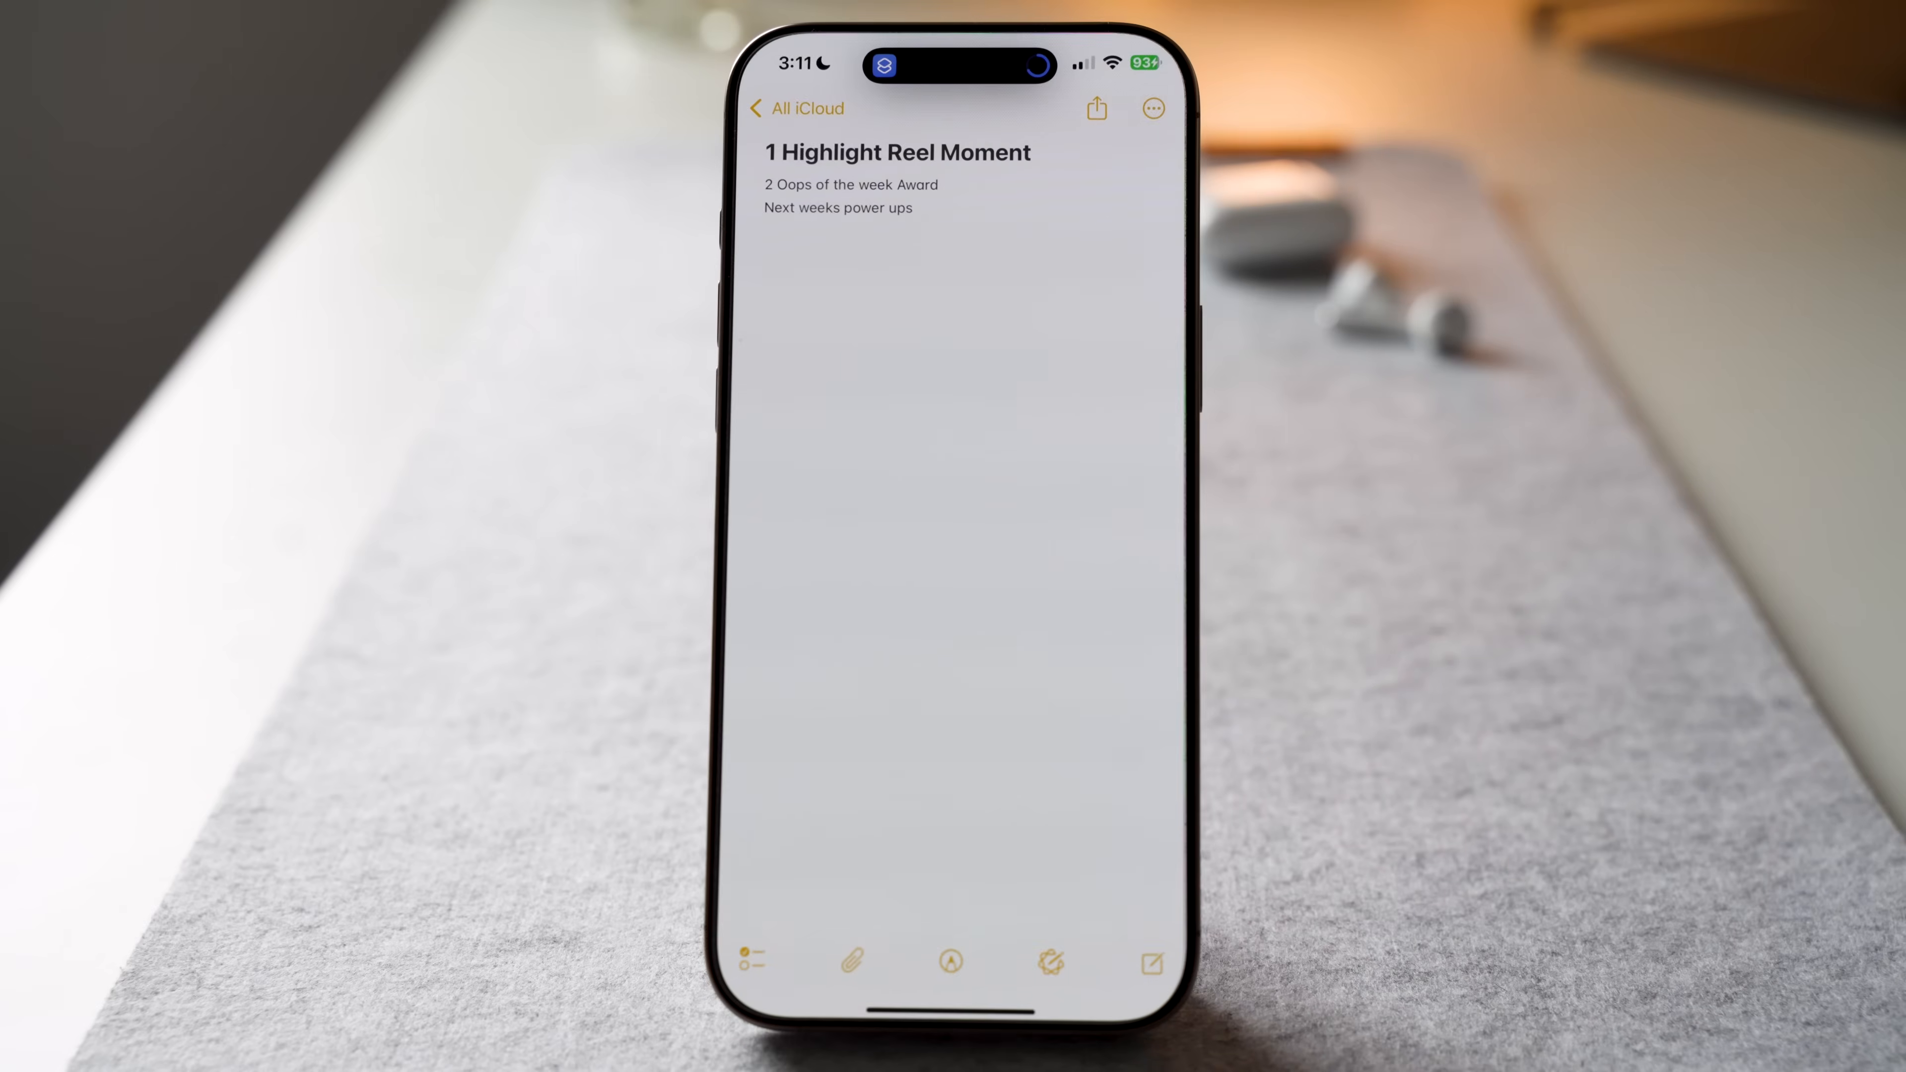